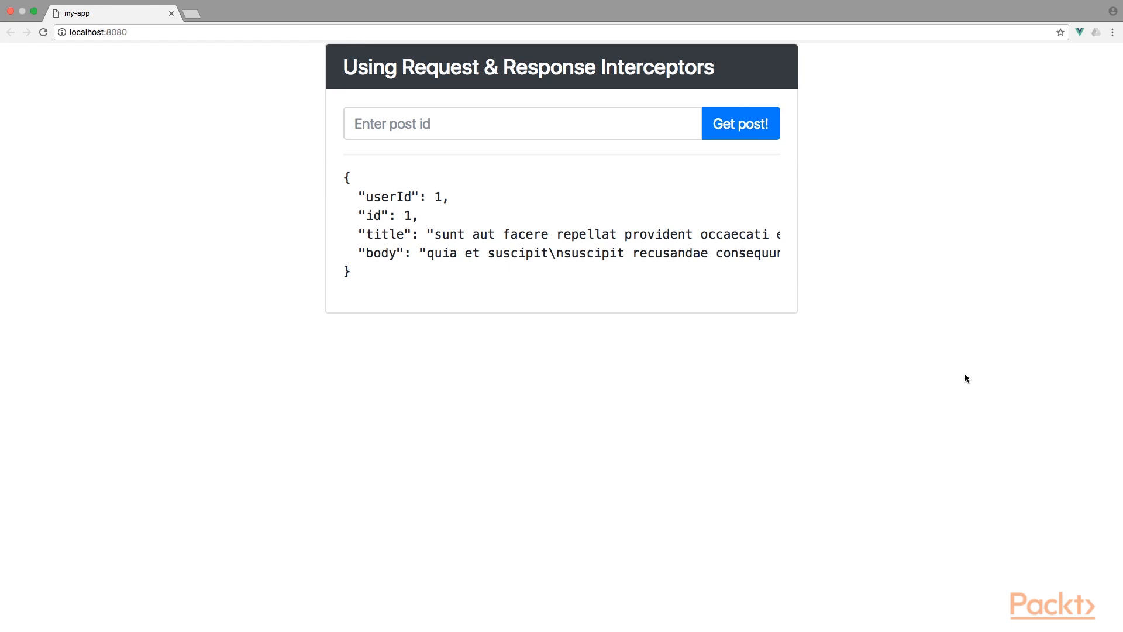
# Fetch posts 3 and 4, then trigger the 'Whoops! Something went wrong' alert with an invalid id and dismiss it
pyautogui.write('3')
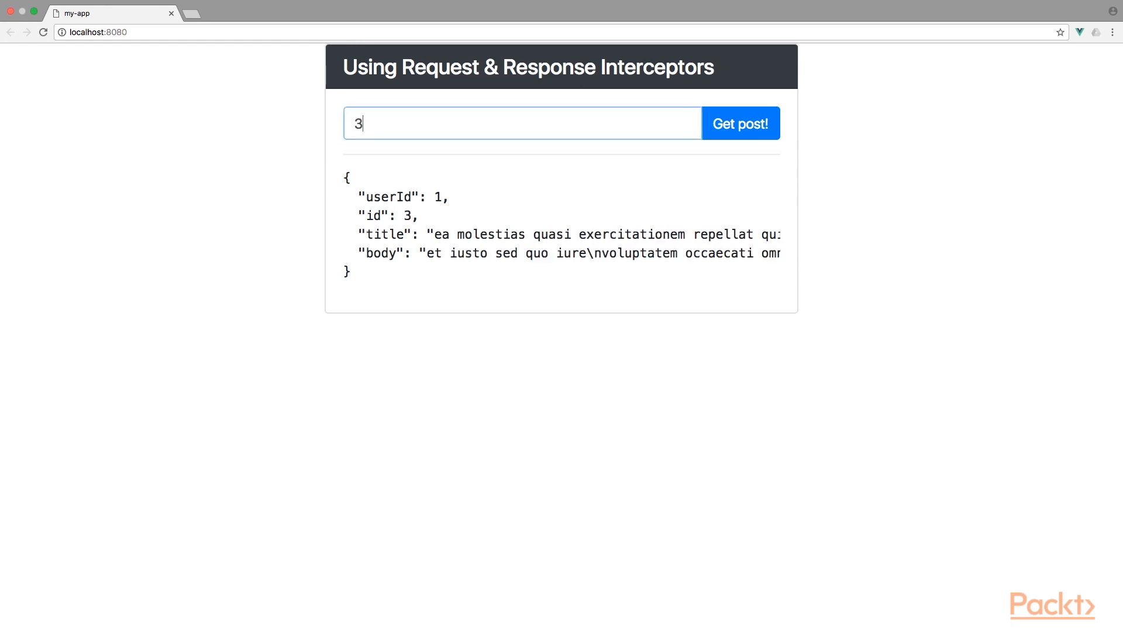
pyautogui.write('4')
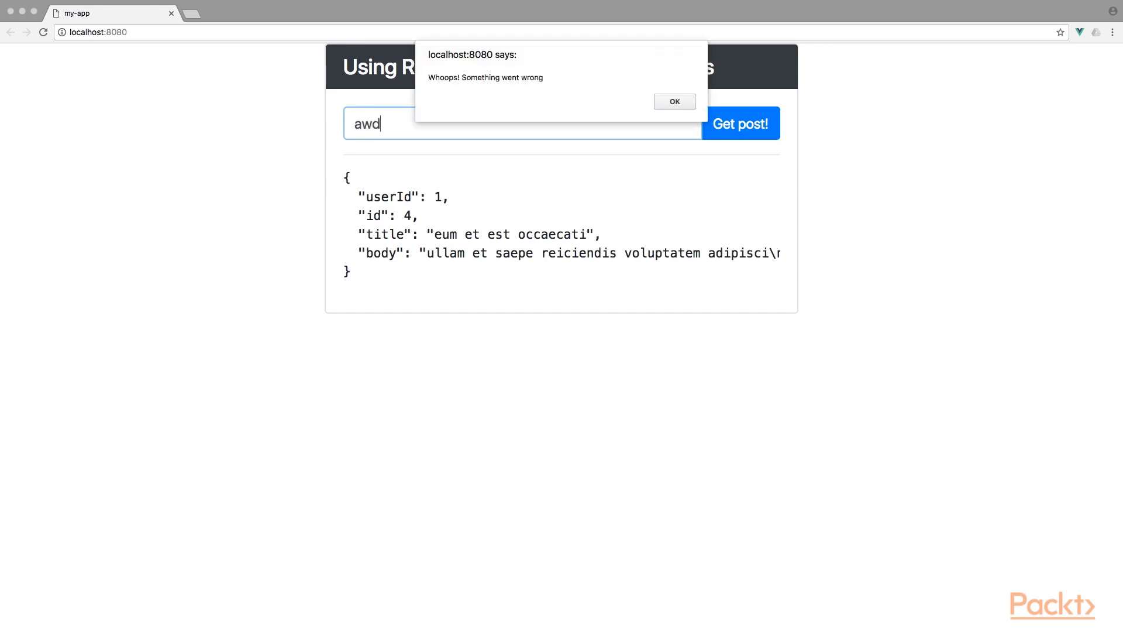
pyautogui.click(674, 101)
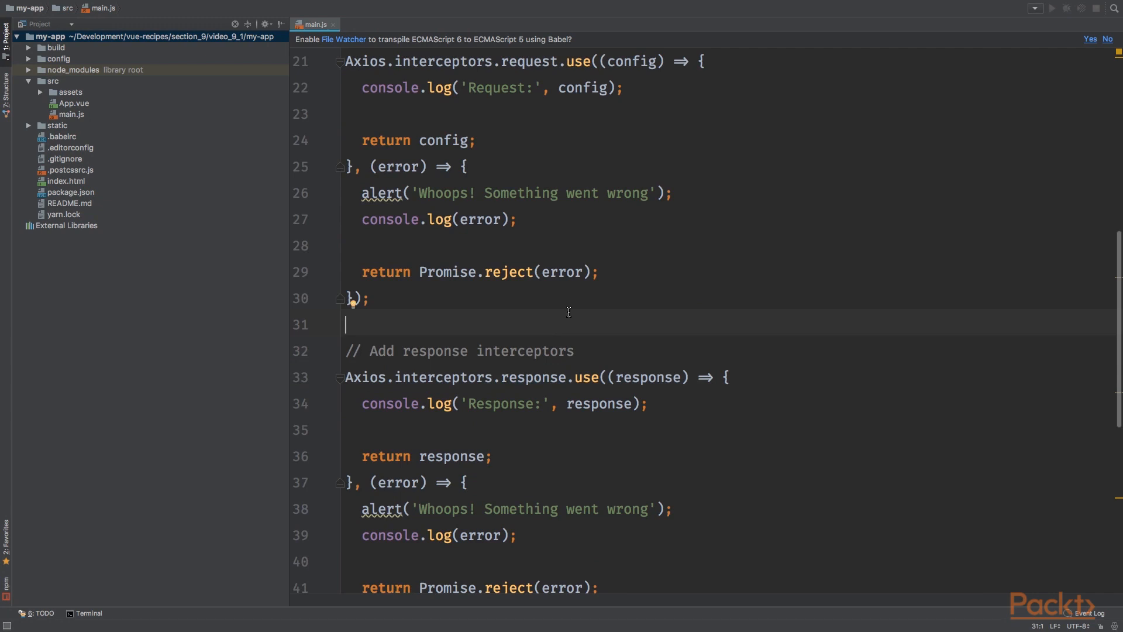
pyautogui.moveTo(583, 203)
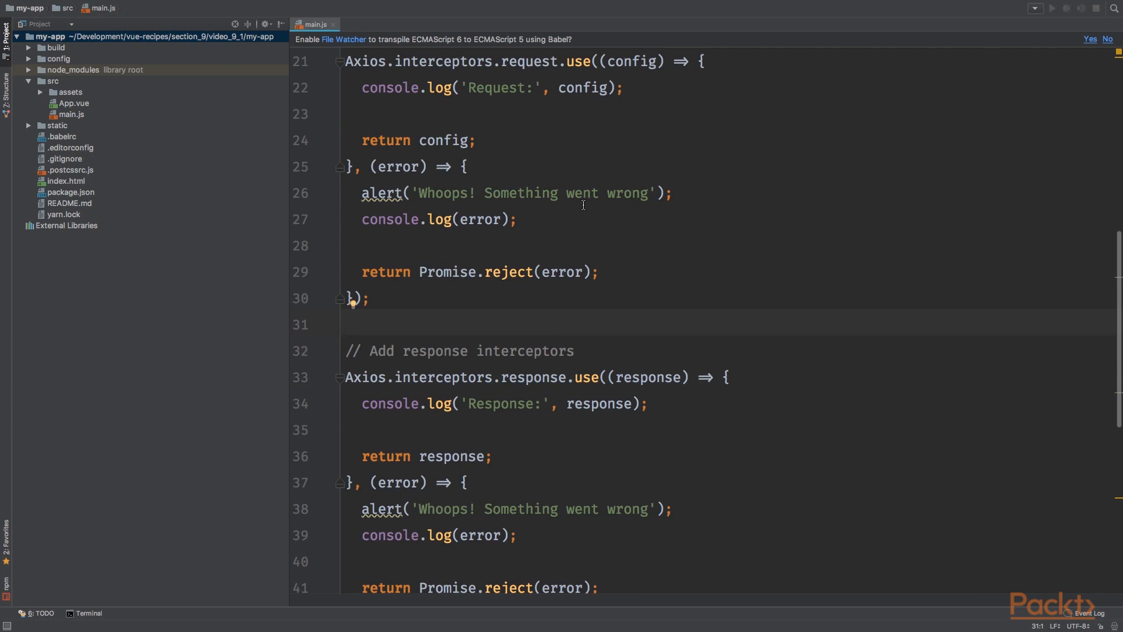
pyautogui.click(347, 324)
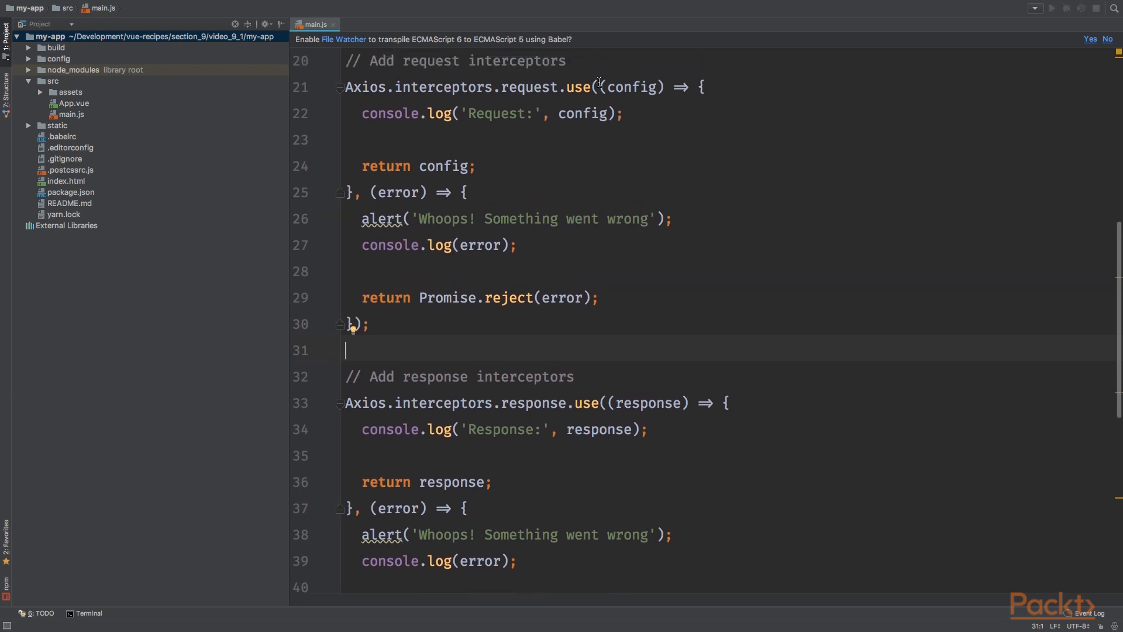
pyautogui.doubleClick(632, 87)
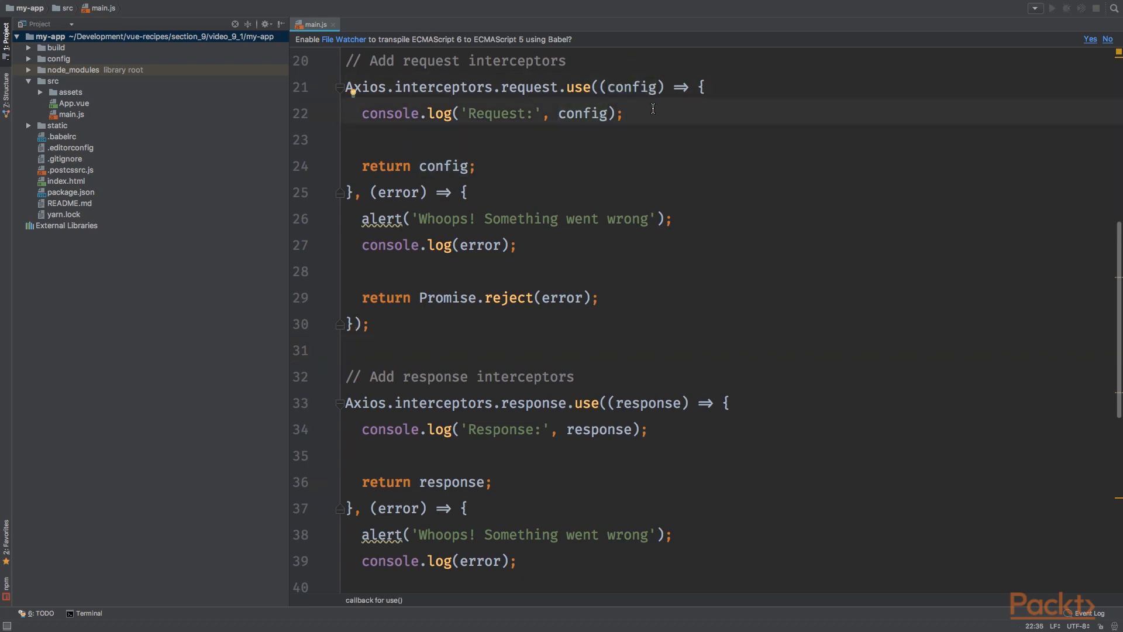
pyautogui.doubleClick(442, 165)
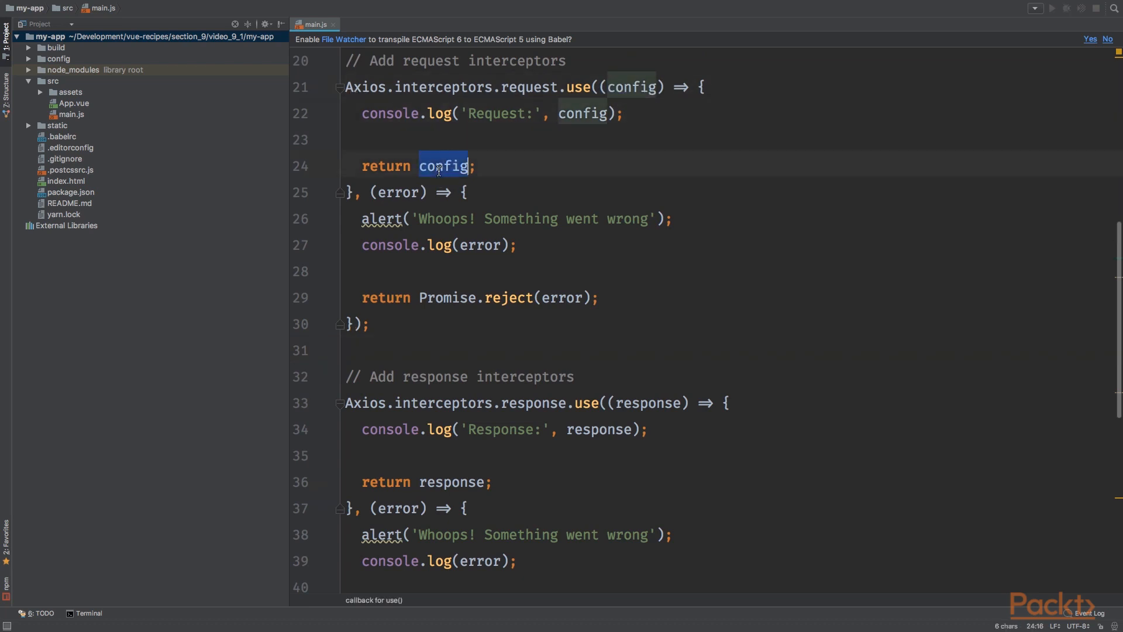
pyautogui.scroll(-3)
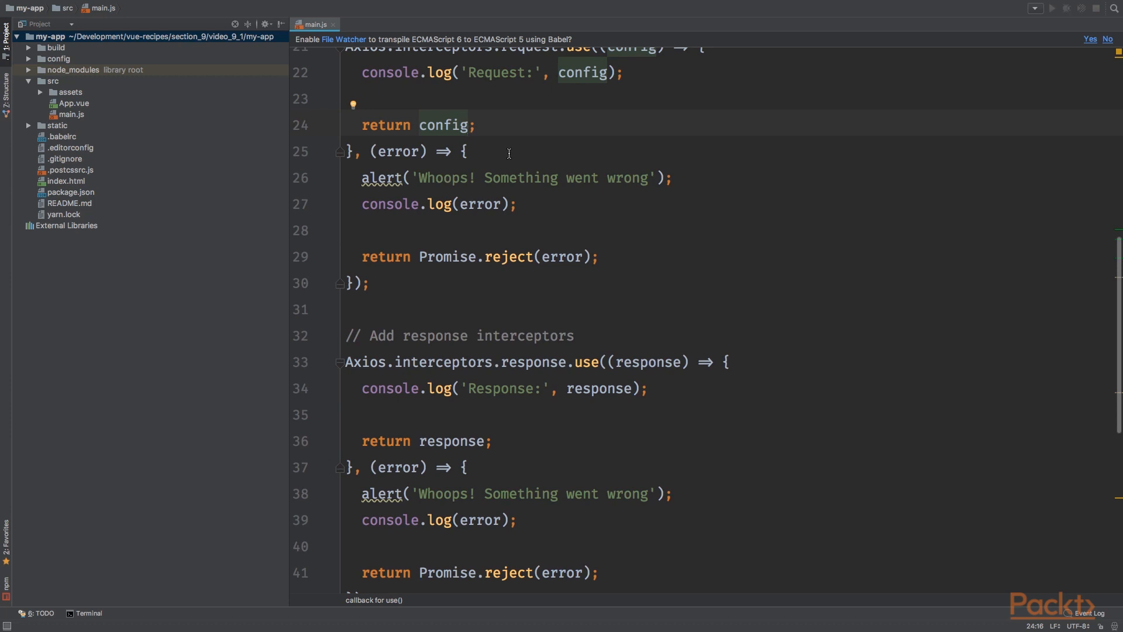
pyautogui.click(500, 178)
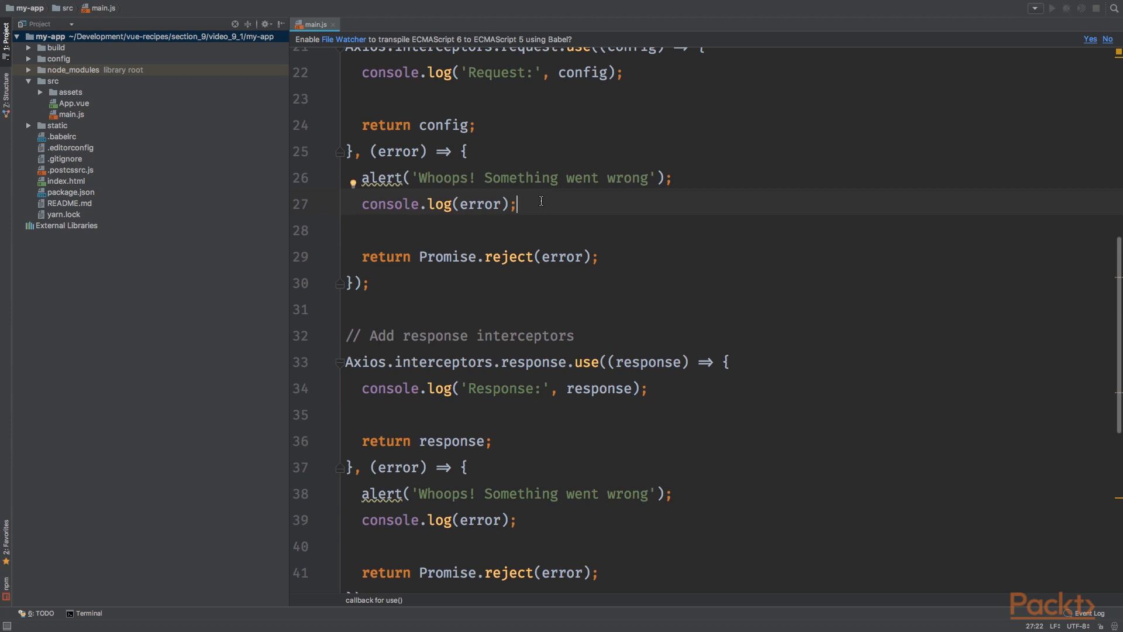
pyautogui.doubleClick(506, 256)
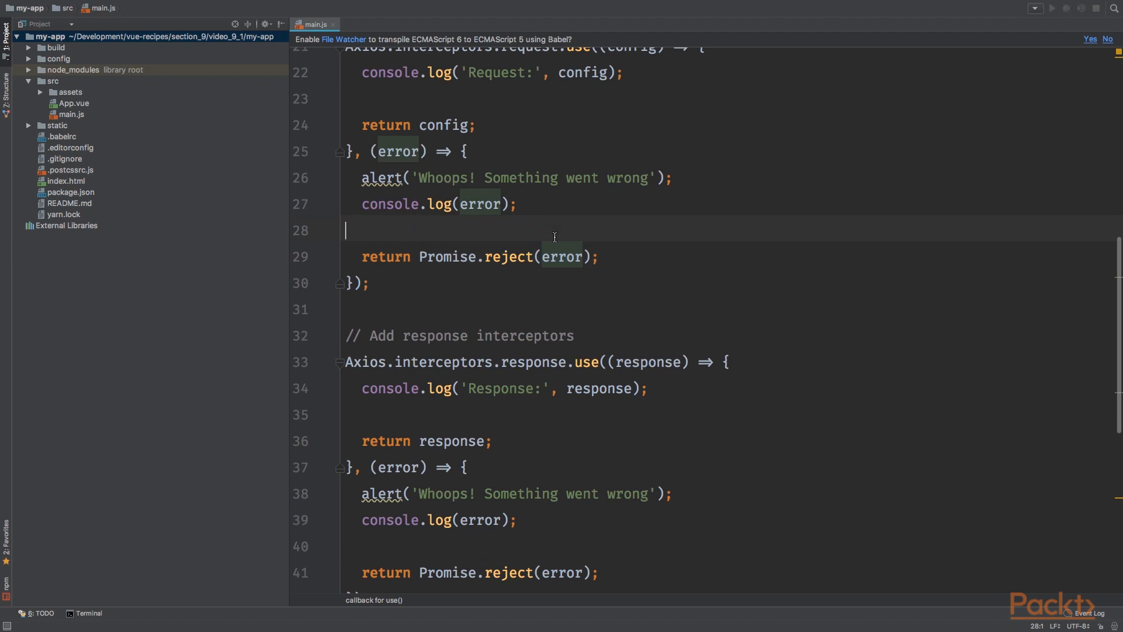
pyautogui.scroll(-3)
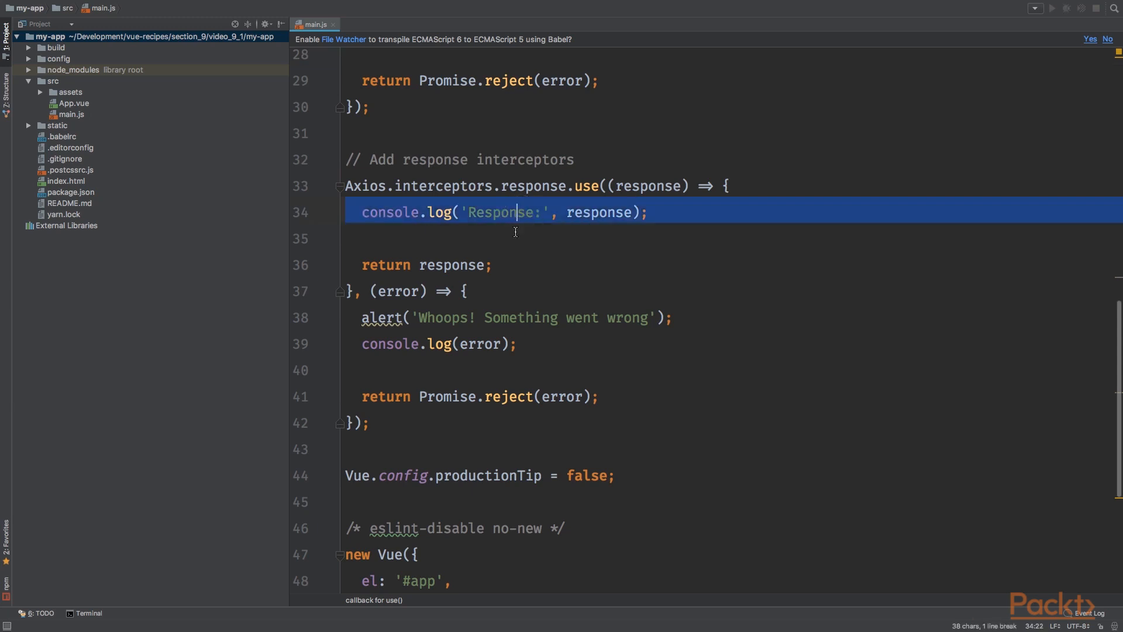
pyautogui.click(348, 238)
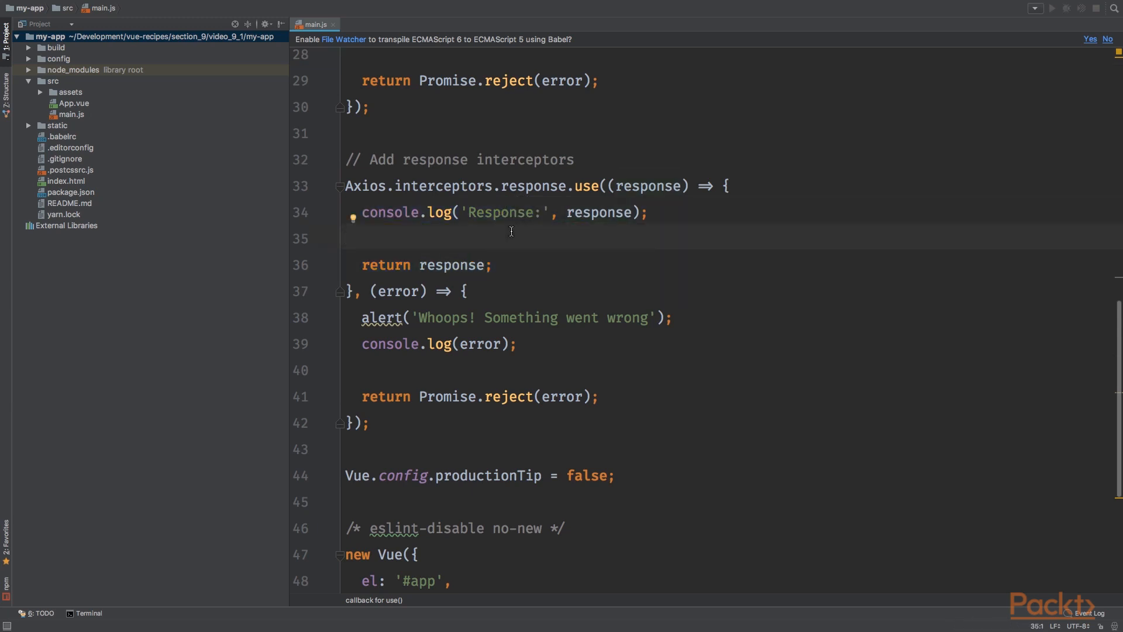
pyautogui.click(348, 239)
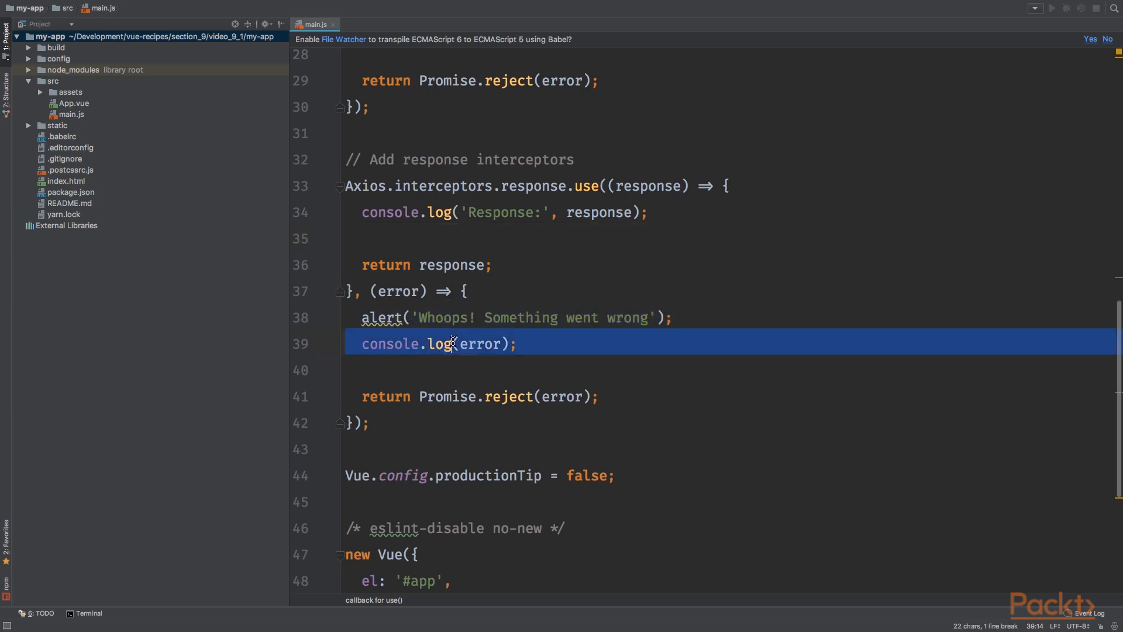
pyautogui.click(449, 396)
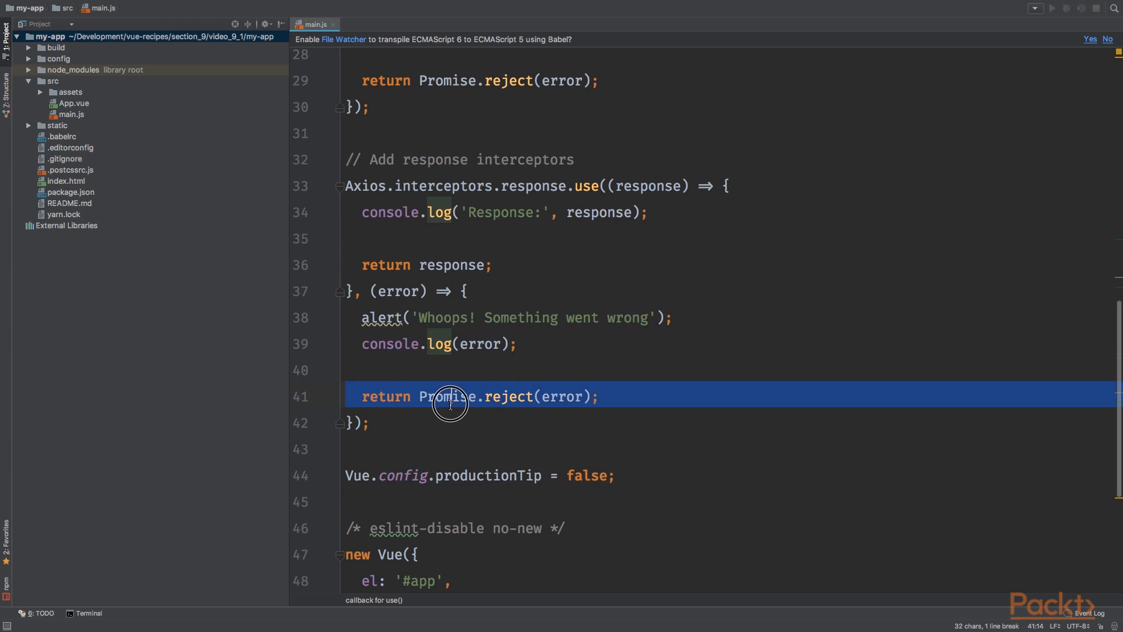
pyautogui.click(461, 344)
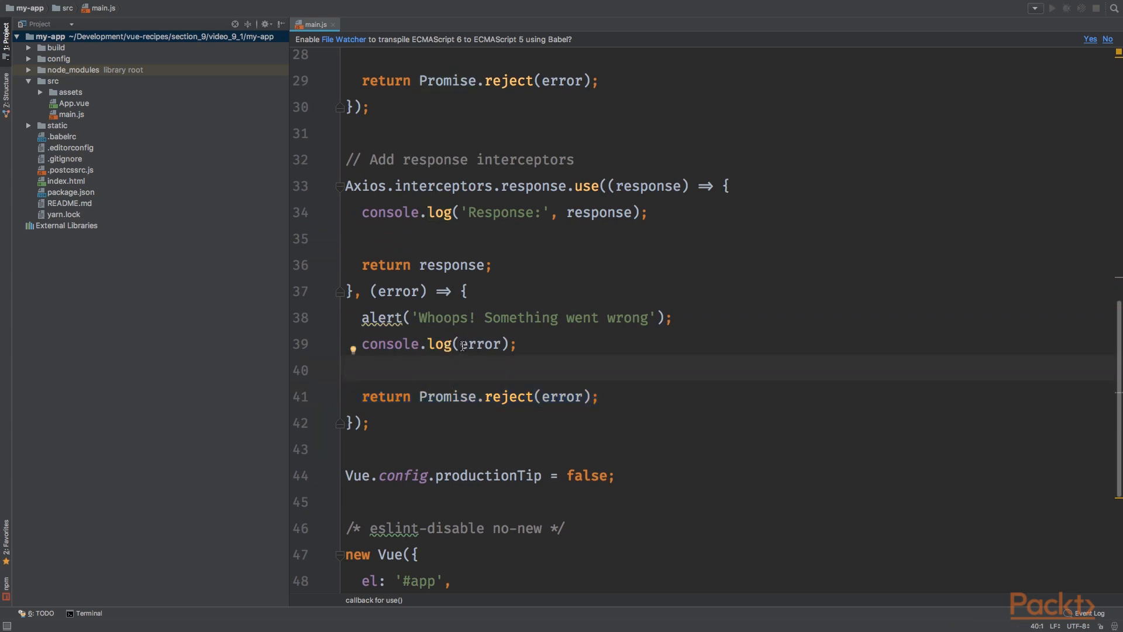
pyautogui.moveTo(560, 199)
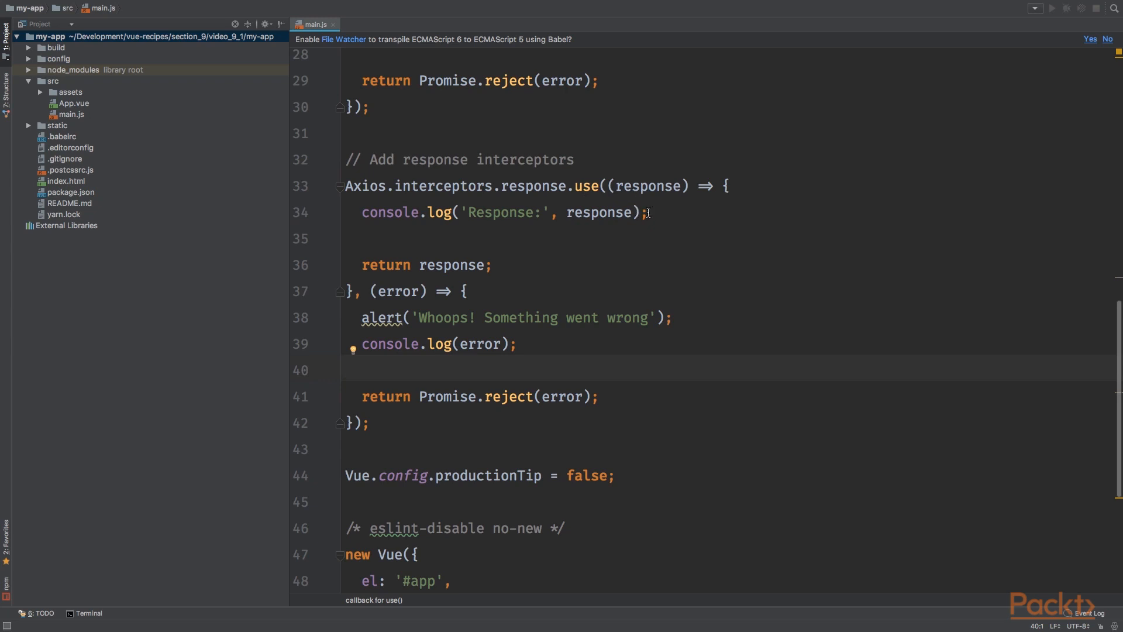
pyautogui.moveTo(642, 225)
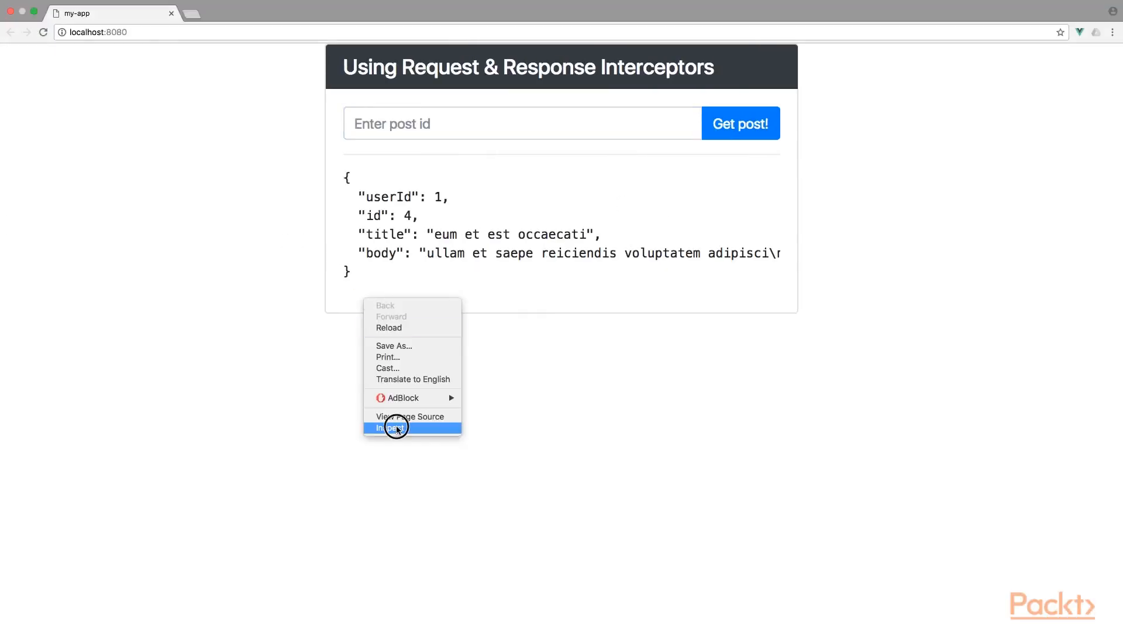
# Show the DevTools Console via Inspect and fetch post 4 to log its Request and Response entries
pyautogui.click(391, 429)
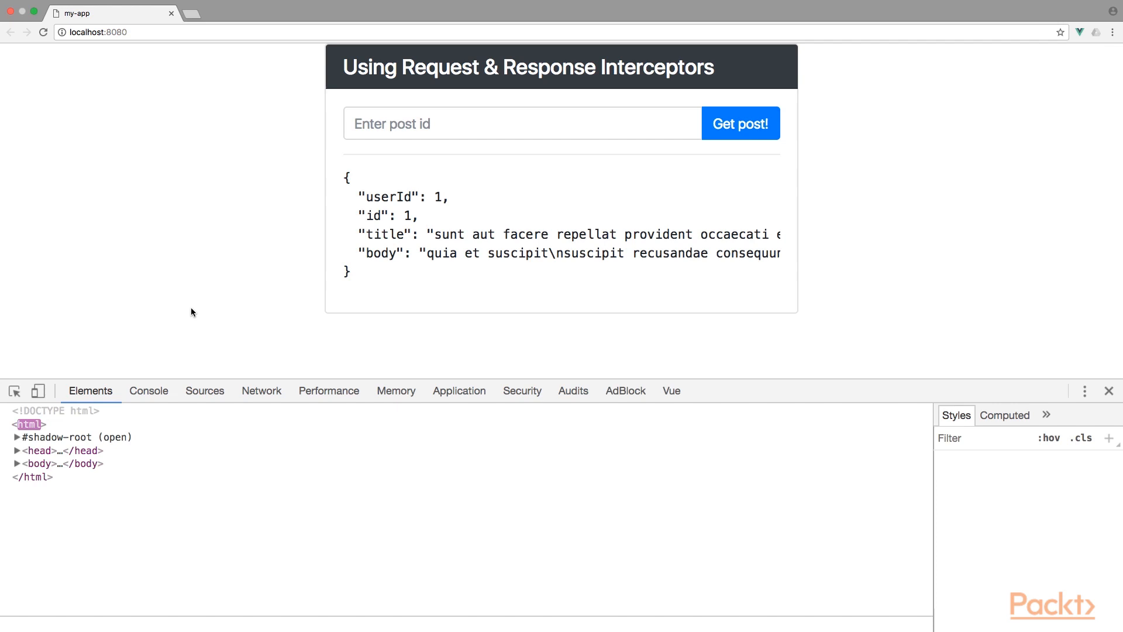
pyautogui.click(149, 391)
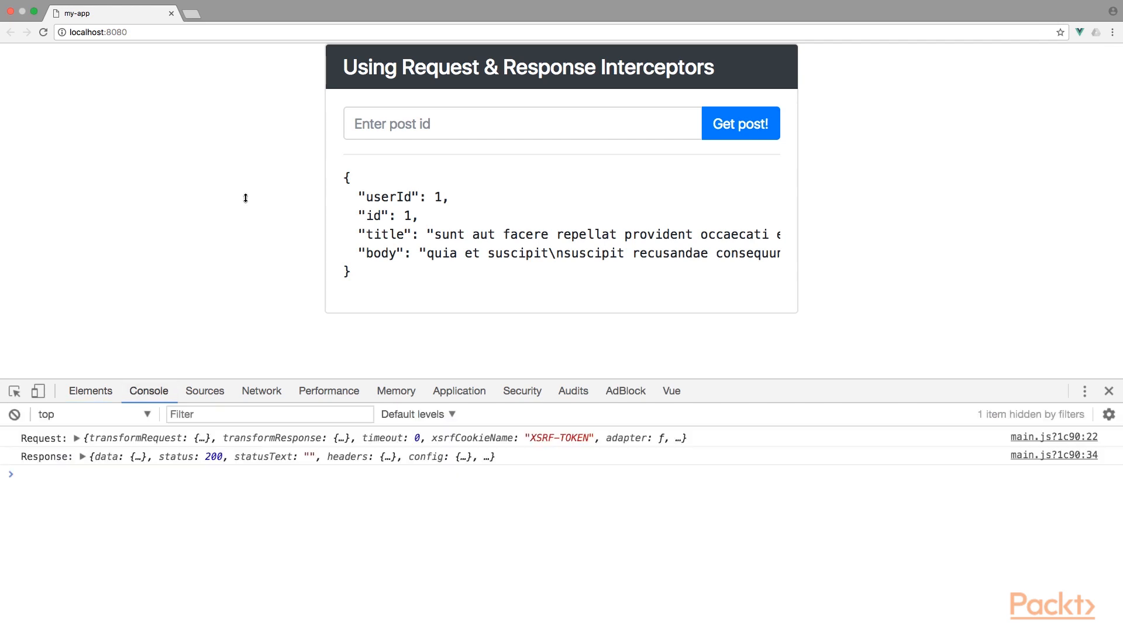
pyautogui.write('4')
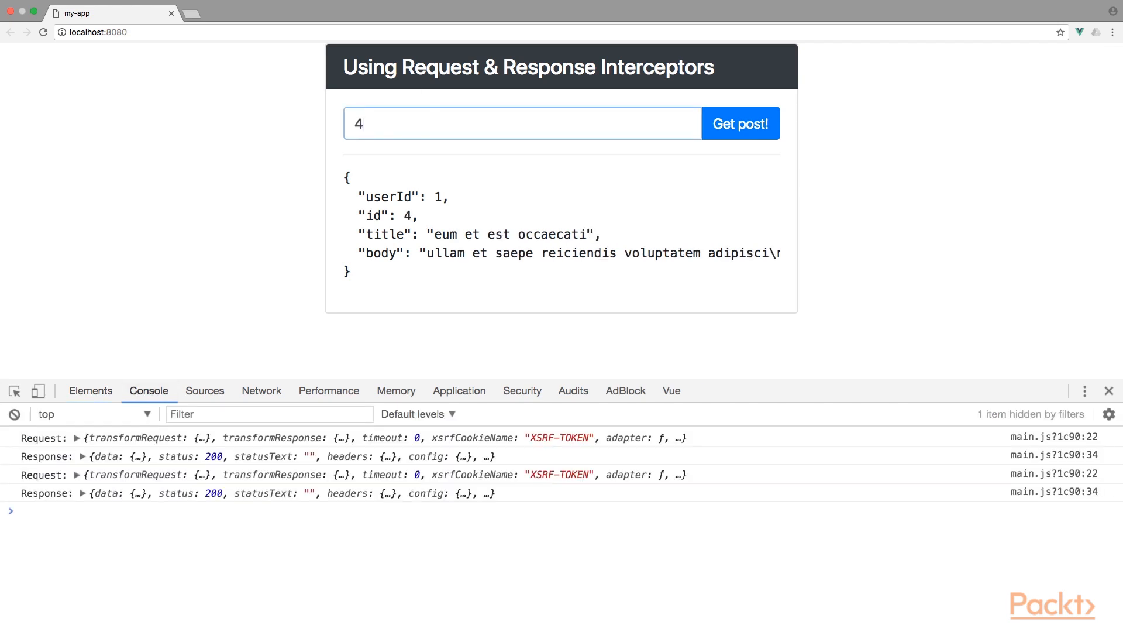
pyautogui.moveTo(323, 200)
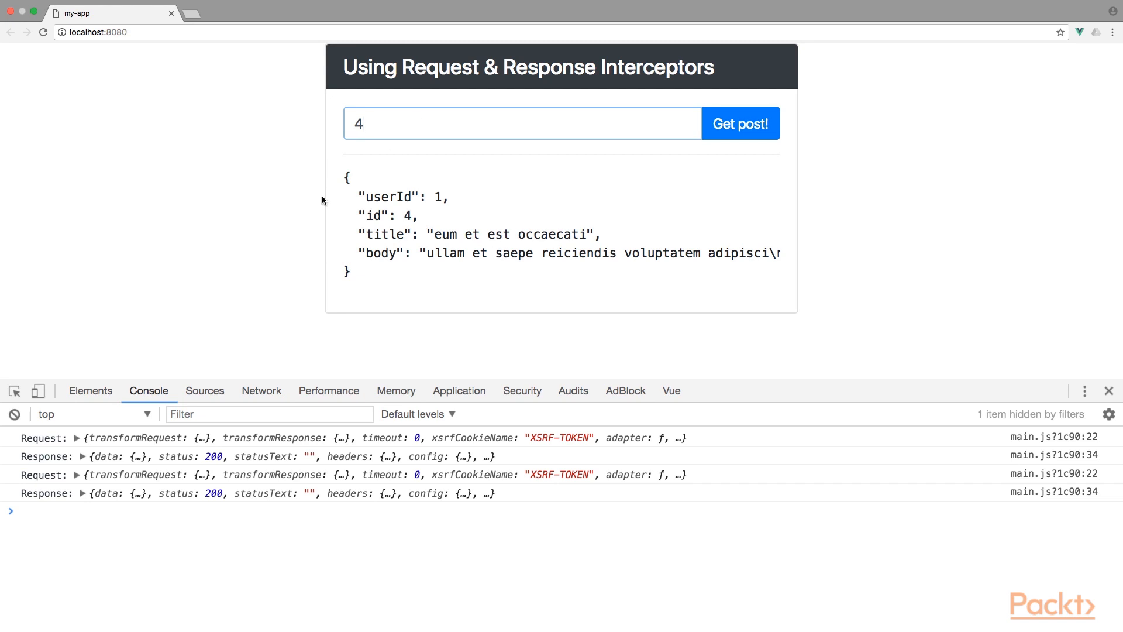
# Expand the logged Request for post 4 to inspect its config and base URL
pyautogui.click(83, 473)
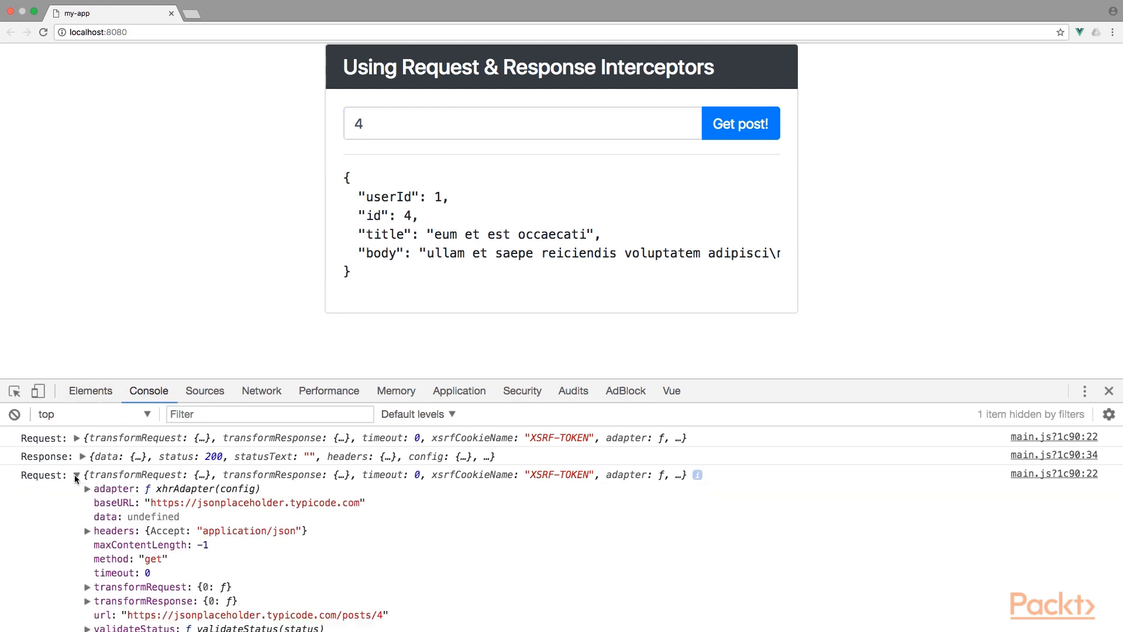
pyautogui.scroll(-3)
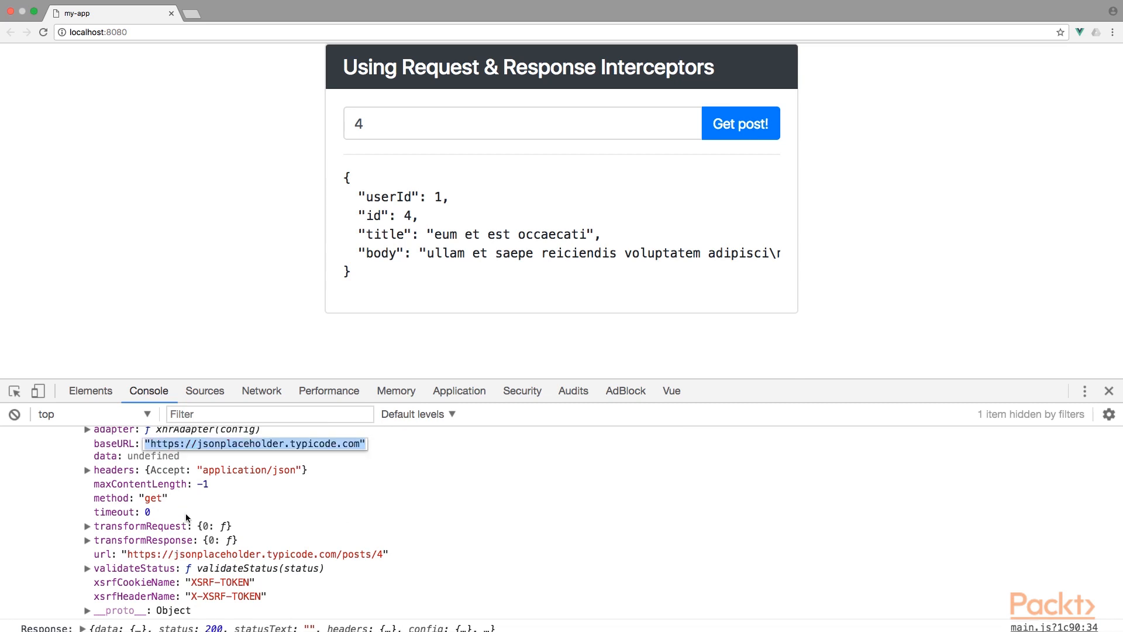
pyautogui.click(86, 470)
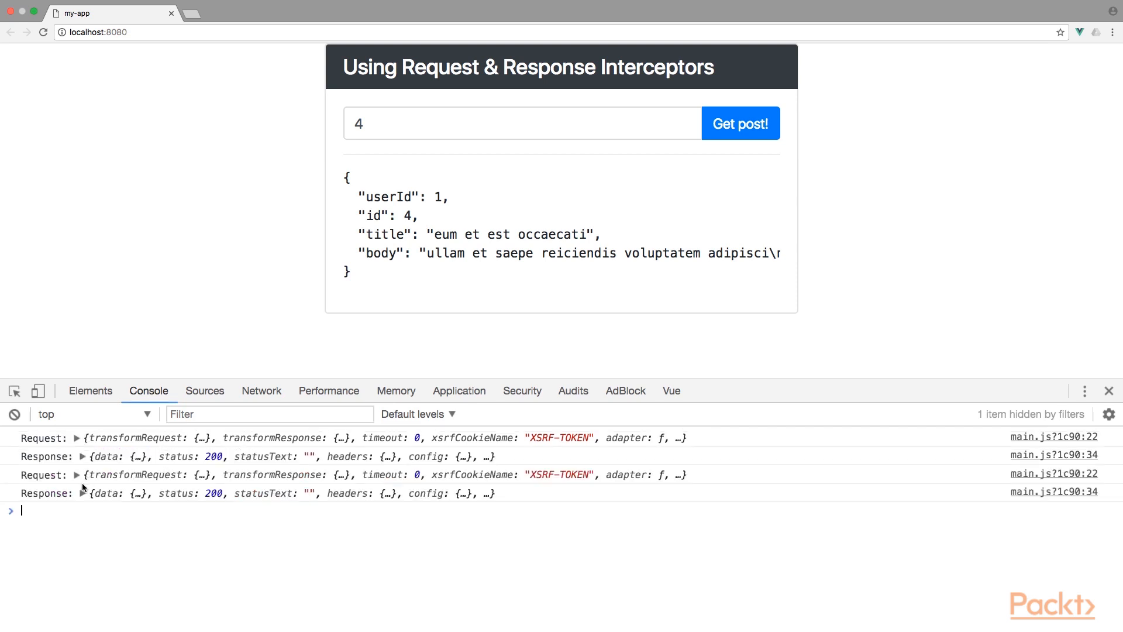
# Expand post 4's logged Response, collapsing data and expanding headers to show status 200
pyautogui.click(80, 493)
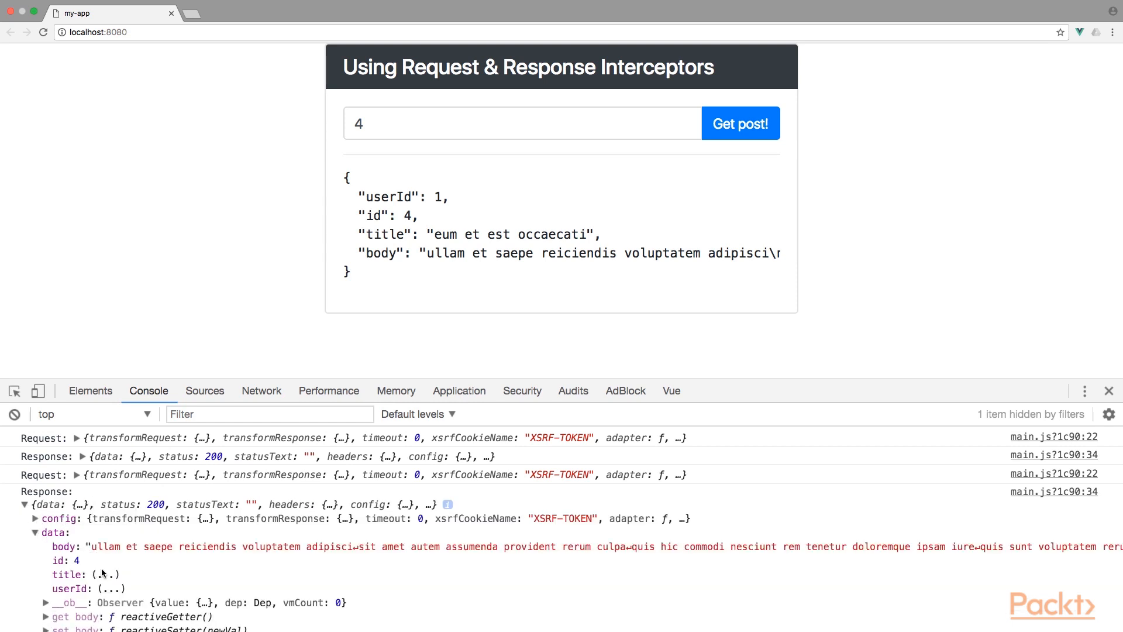
pyautogui.click(34, 533)
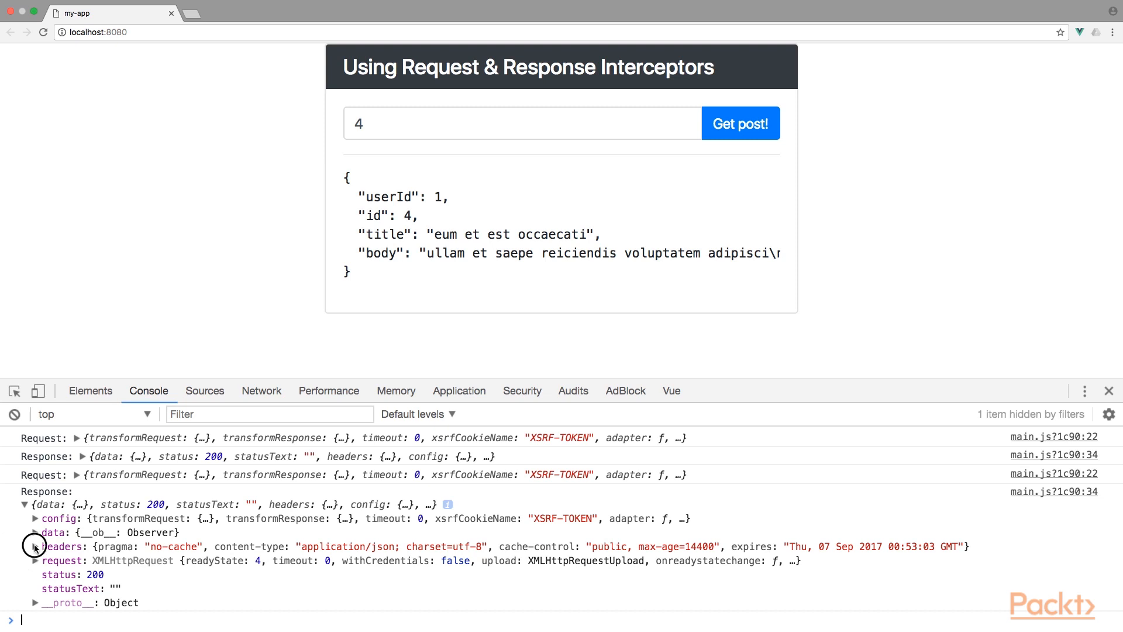
pyautogui.click(34, 547)
pyautogui.write('awdawd')
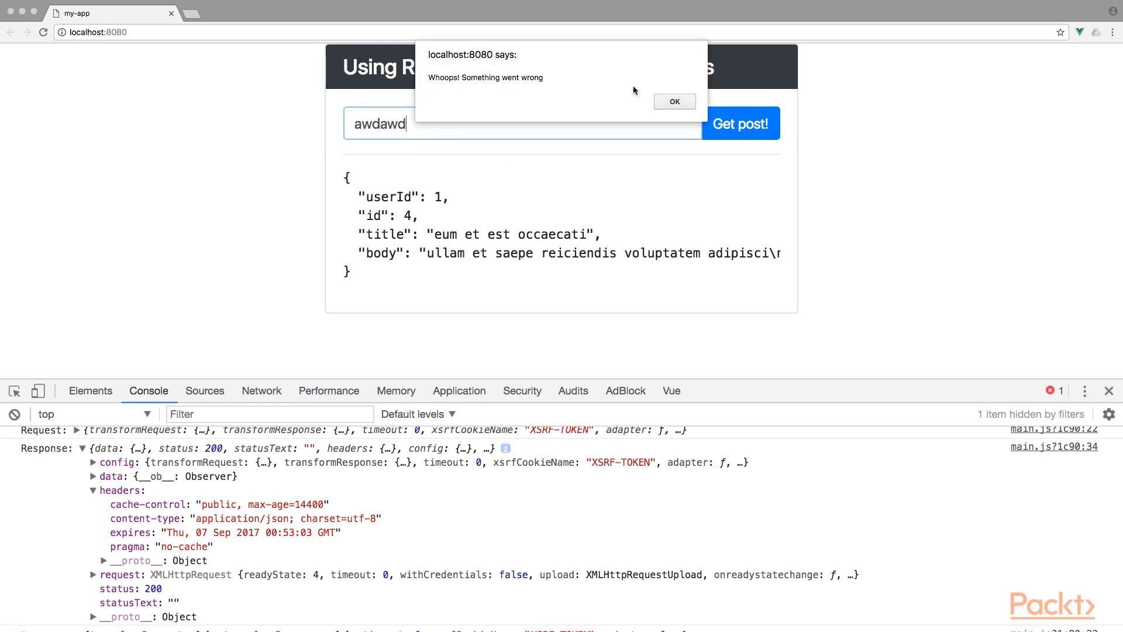
# Trigger the 404 alert with invalid post id 'awd' twice and dismiss it, leaving the errors in the console
pyautogui.click(673, 101)
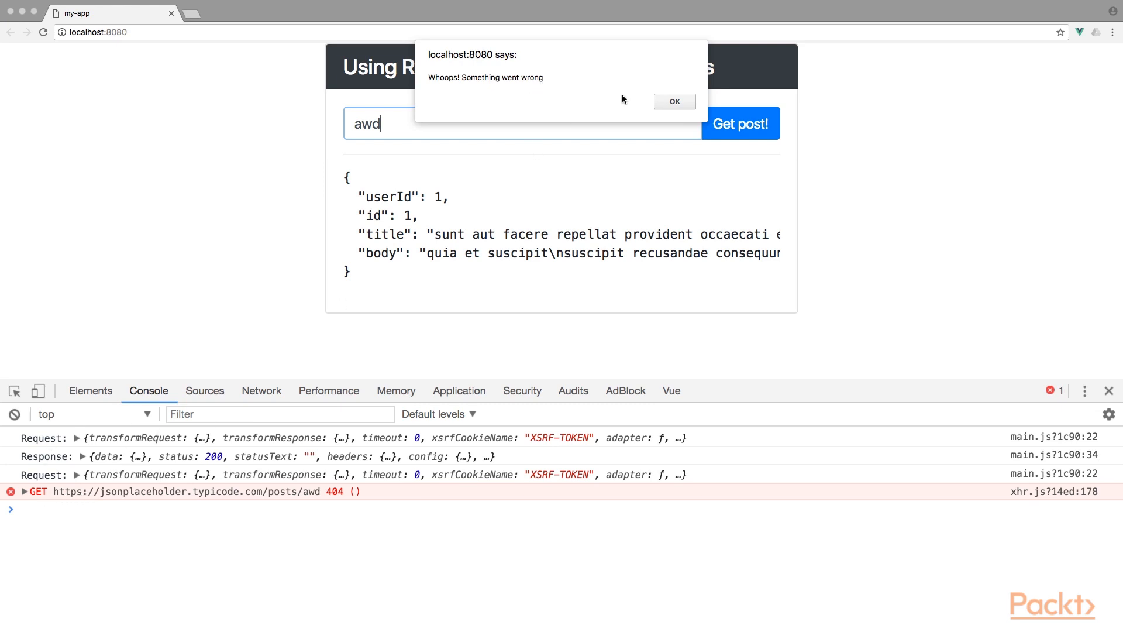
pyautogui.click(674, 101)
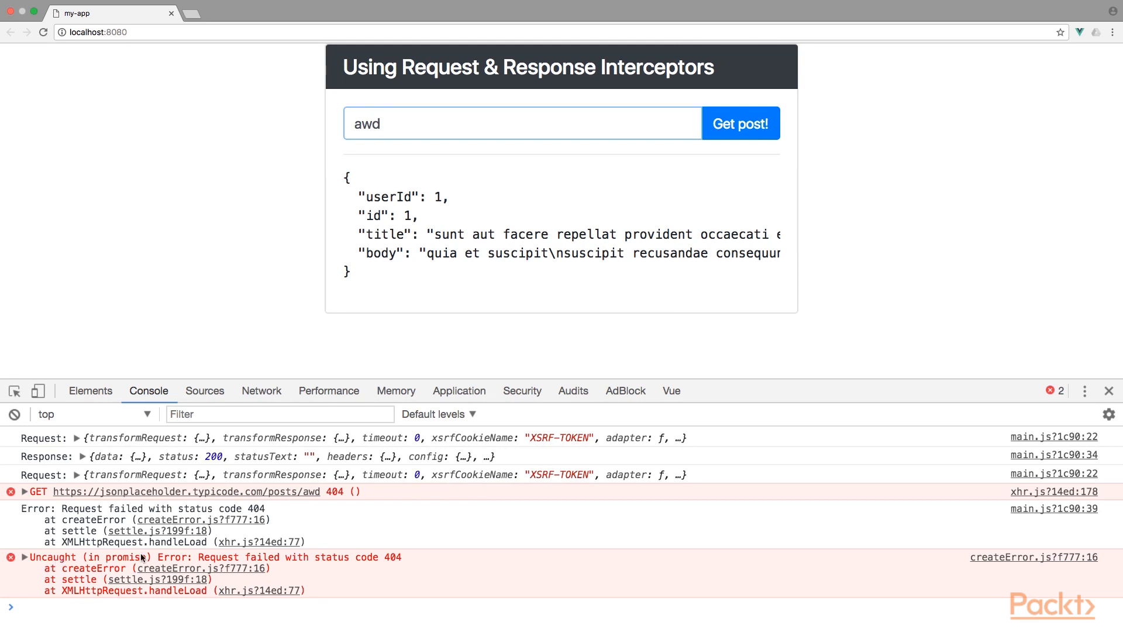
pyautogui.moveTo(152, 487)
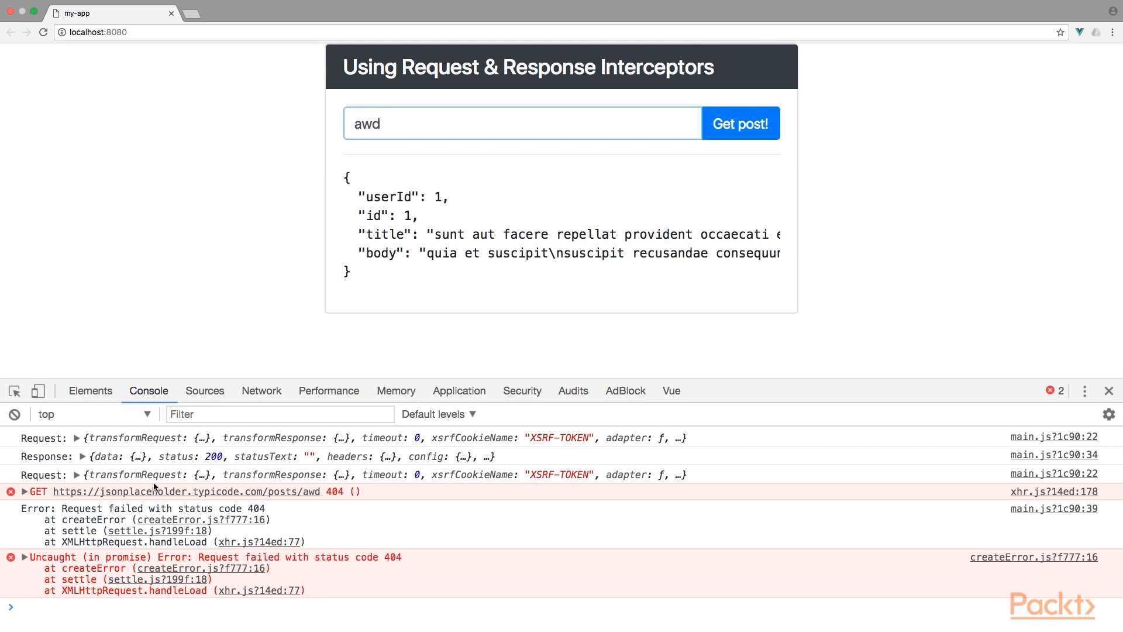